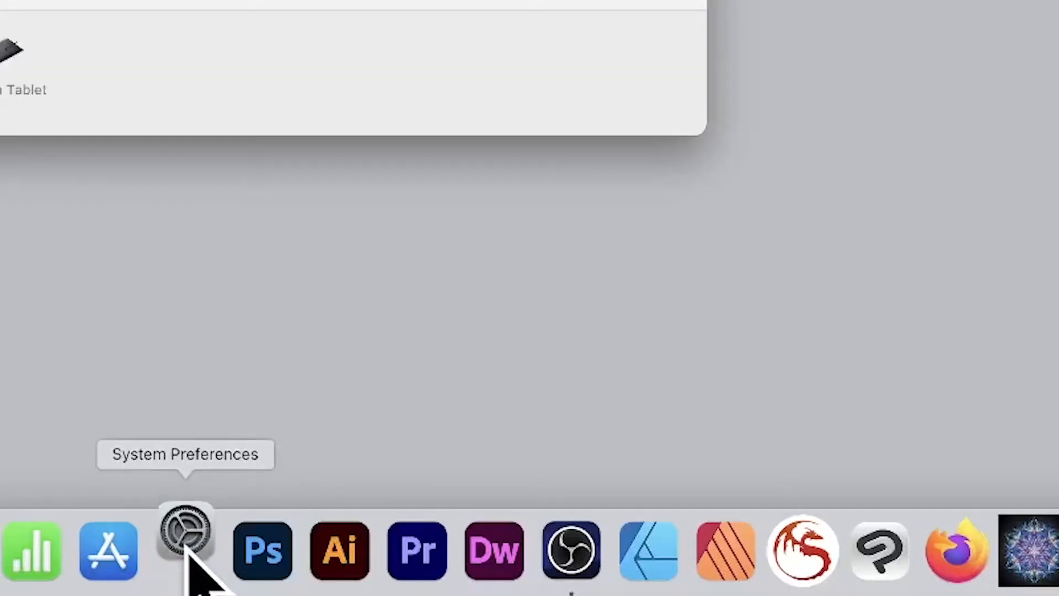
Step: In System Preferences > Extensions, re-enable the Affinity Haze Removal and Miniature extensions
{"action": "left_click", "coordinate": [184, 532]}
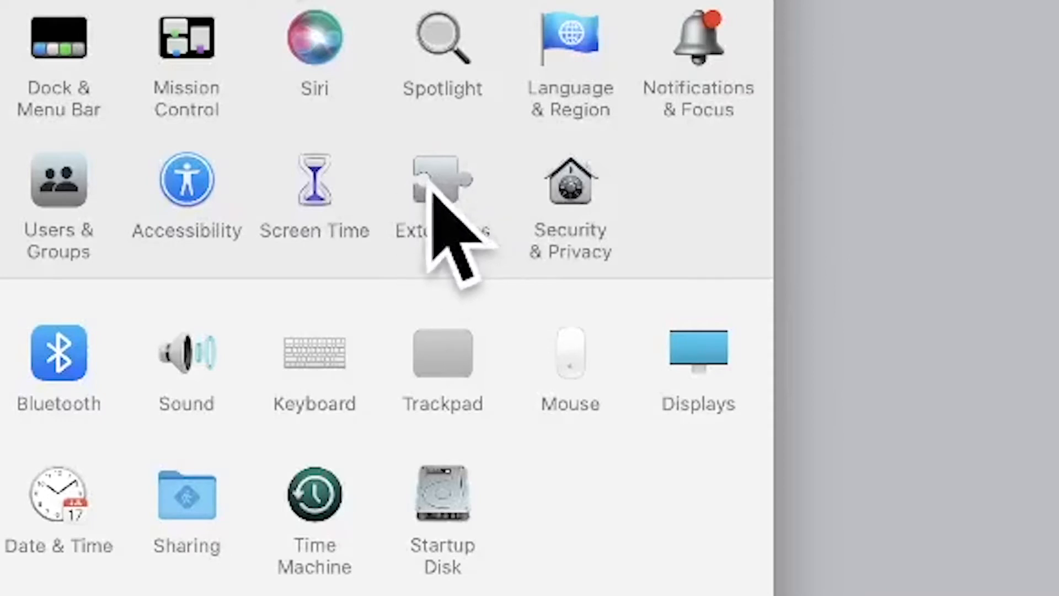
{"action": "left_click", "coordinate": [443, 196]}
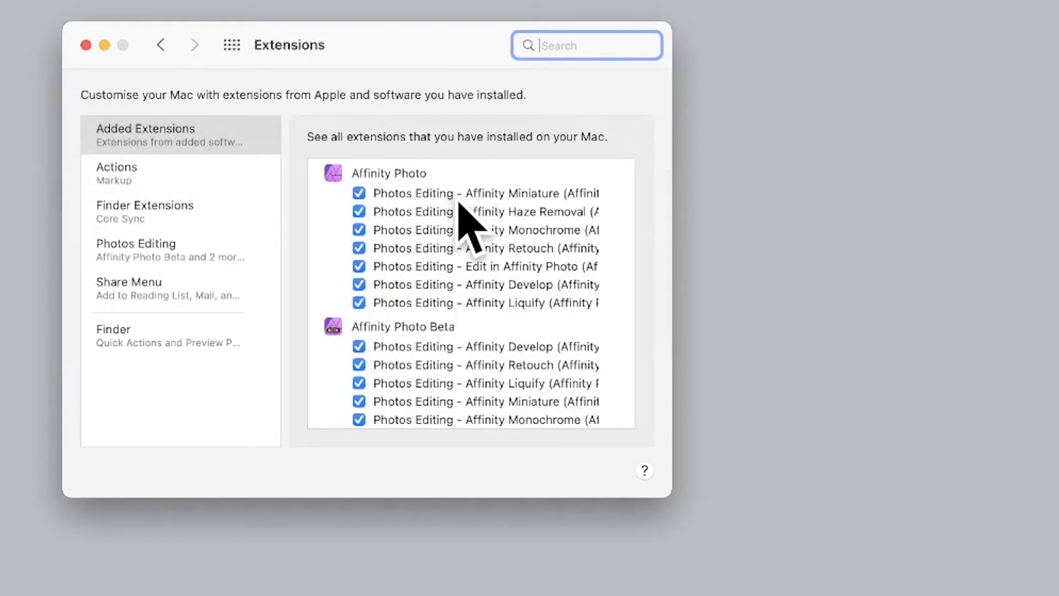
{"action": "mouse_move", "coordinate": [412, 168]}
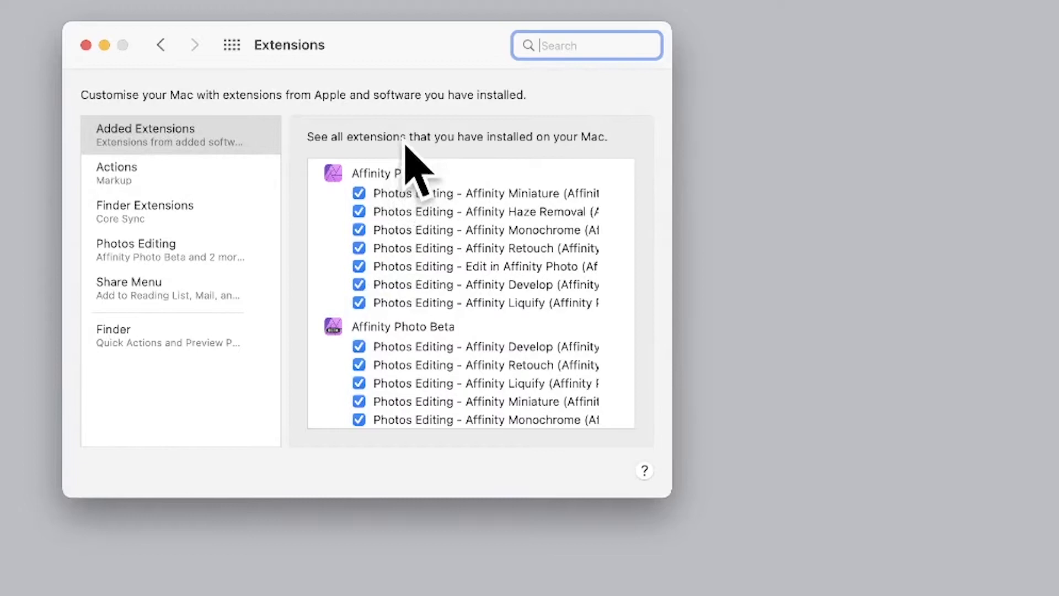
{"action": "mouse_move", "coordinate": [425, 311]}
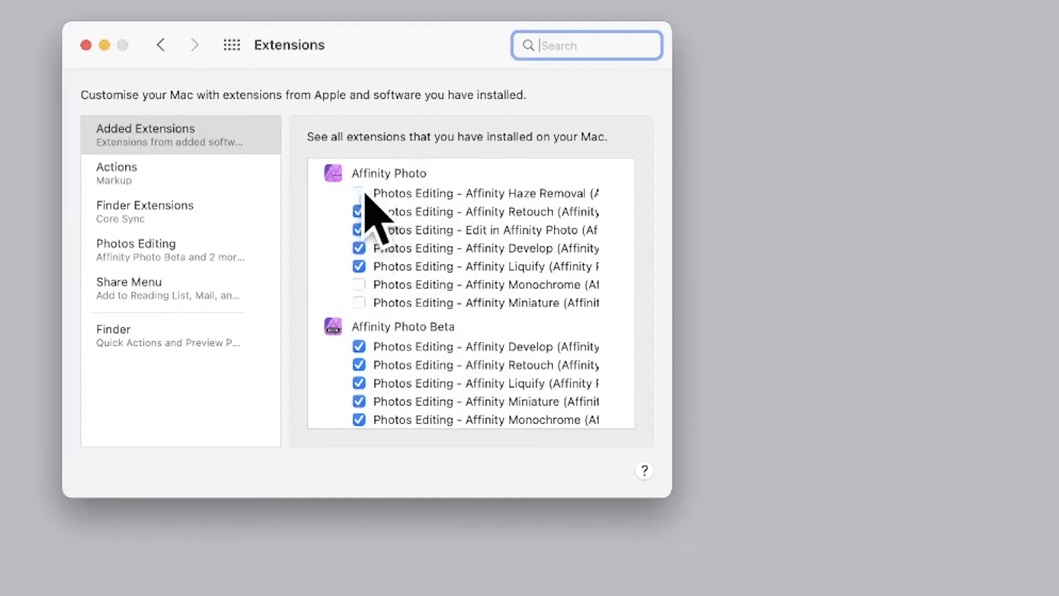
{"action": "left_click", "coordinate": [359, 193]}
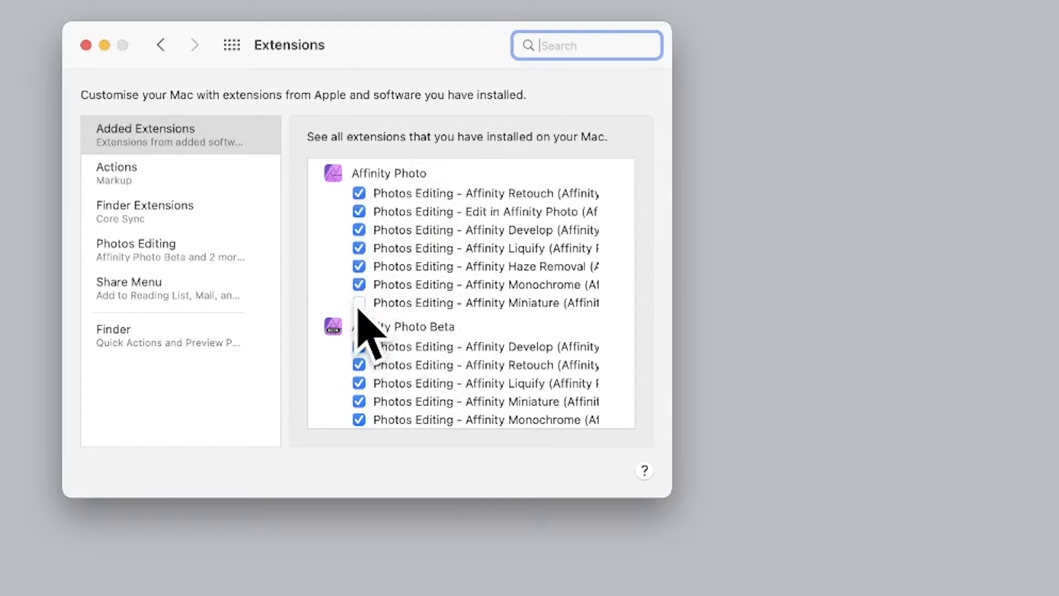
{"action": "left_click", "coordinate": [359, 301]}
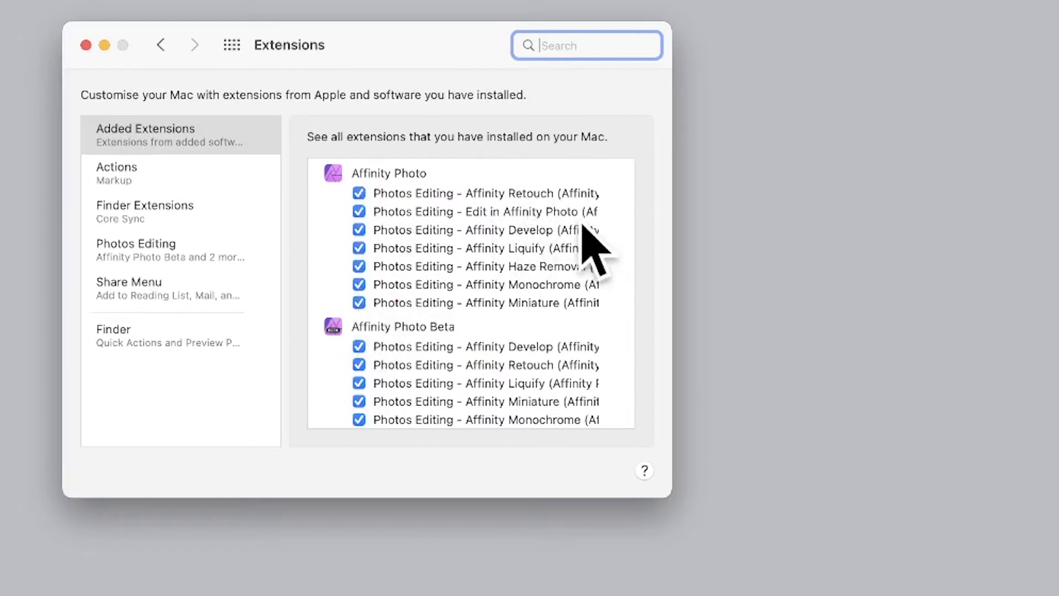
{"action": "mouse_move", "coordinate": [380, 397]}
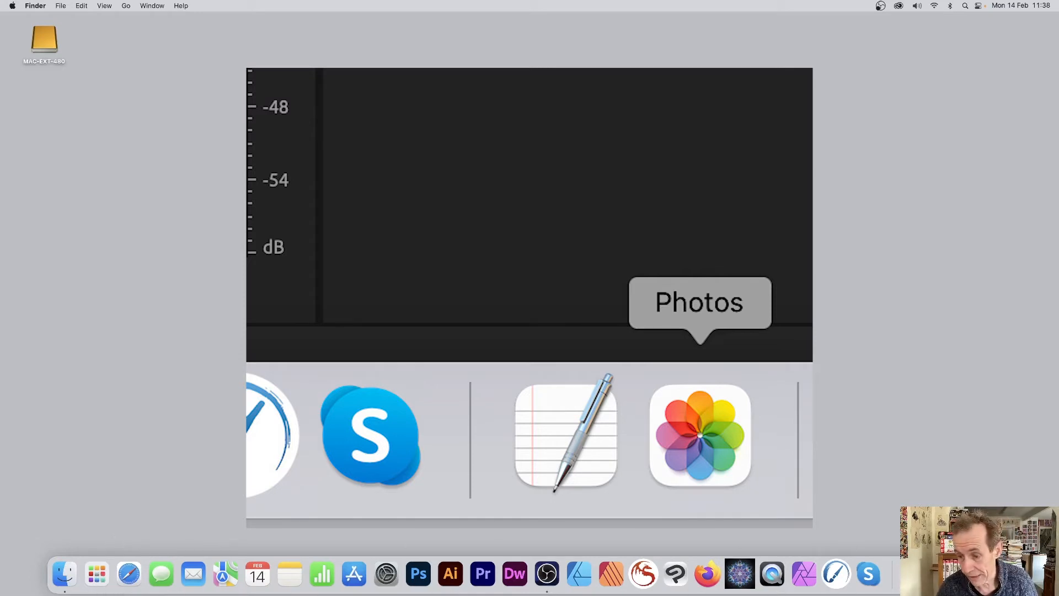
Step: Launch Photos from the Dock to view the London - Soho street photo
{"action": "left_click", "coordinate": [700, 436]}
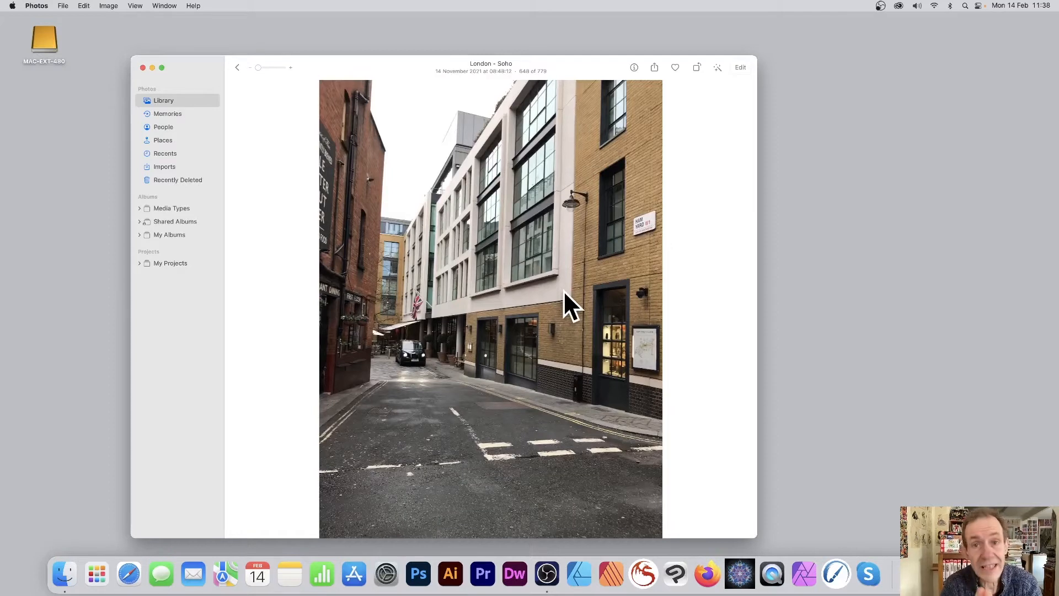
{"action": "mouse_move", "coordinate": [635, 284]}
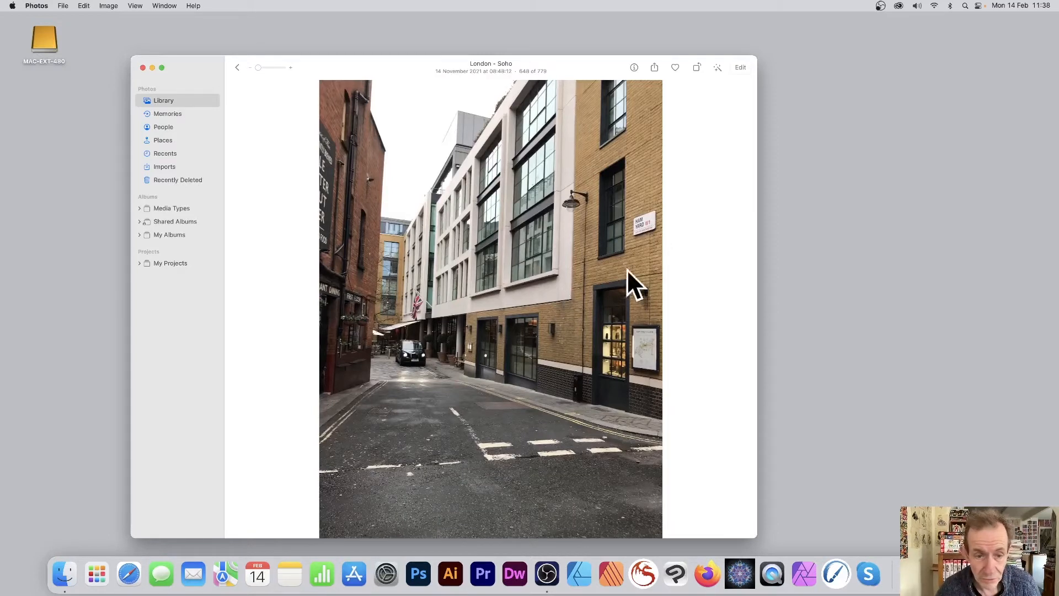
{"action": "mouse_move", "coordinate": [505, 313]}
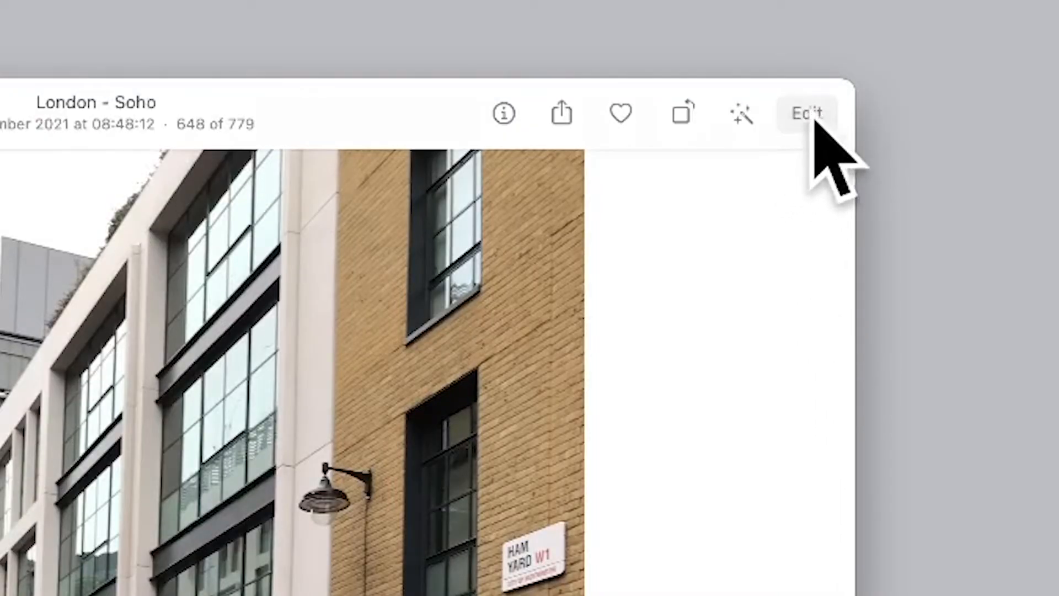
{"action": "mouse_move", "coordinate": [807, 113]}
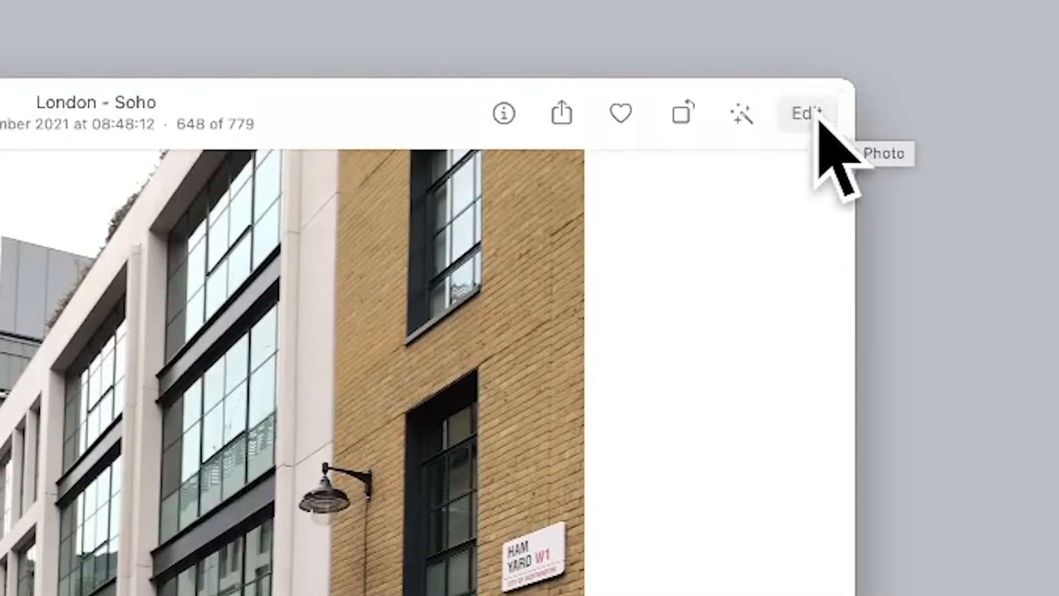
Step: Enter edit mode on the Soho photo and show the Filters presets
{"action": "left_click", "coordinate": [807, 113]}
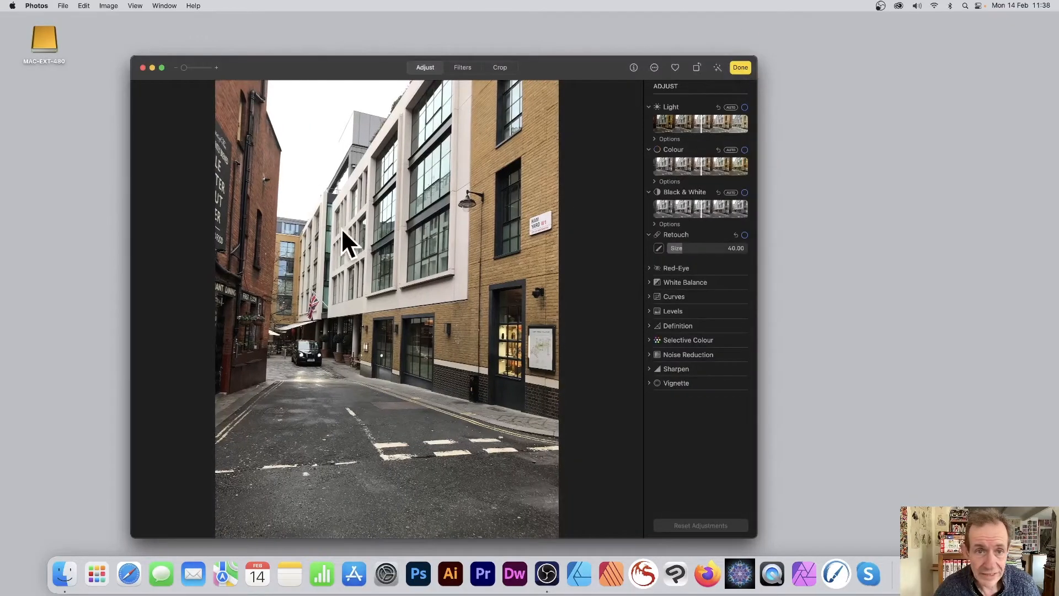
{"action": "left_click", "coordinate": [462, 66]}
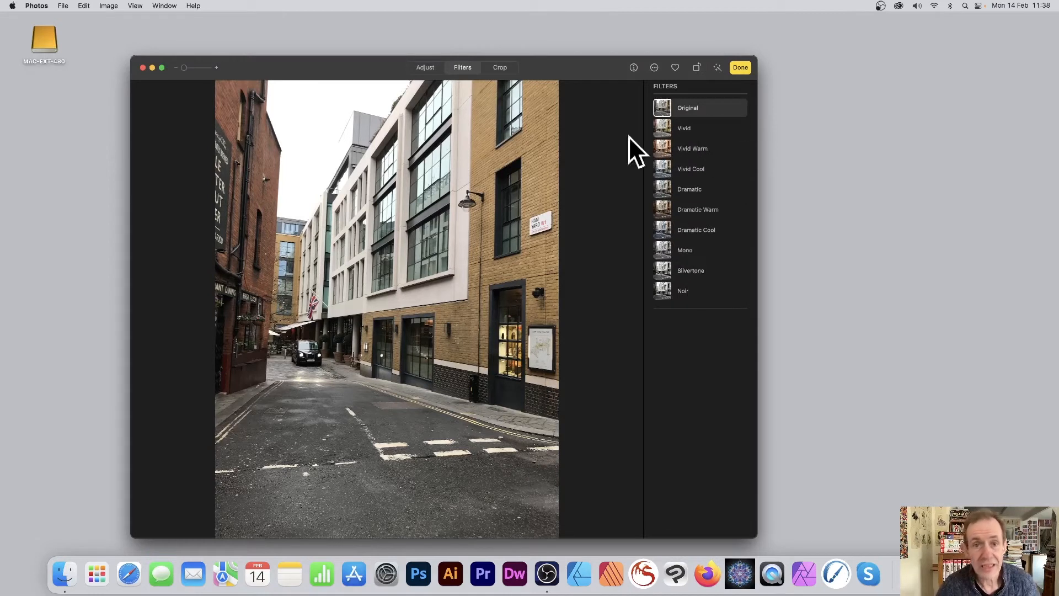
{"action": "mouse_move", "coordinate": [654, 67]}
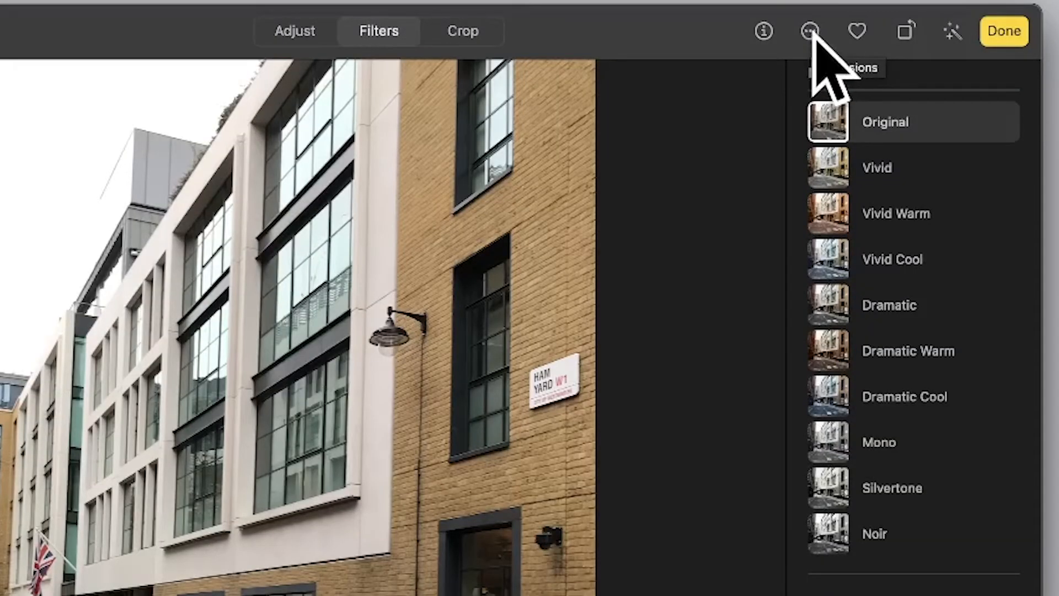
Step: Open the Extensions (⋯) menu and choose Manage… for editing extensions
{"action": "left_click", "coordinate": [811, 31]}
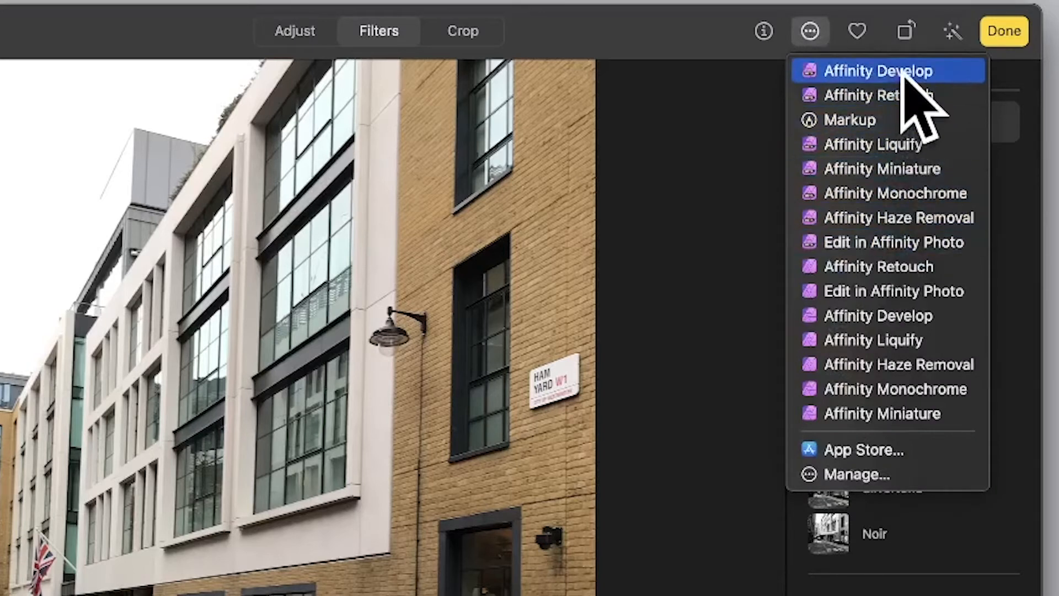
{"action": "mouse_move", "coordinate": [905, 242]}
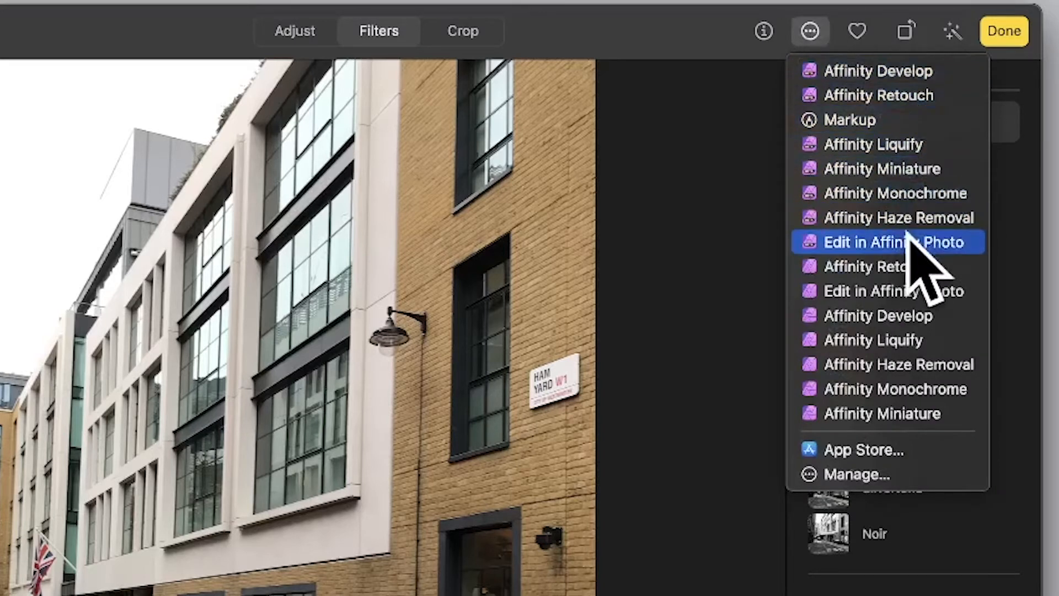
{"action": "mouse_move", "coordinate": [892, 144]}
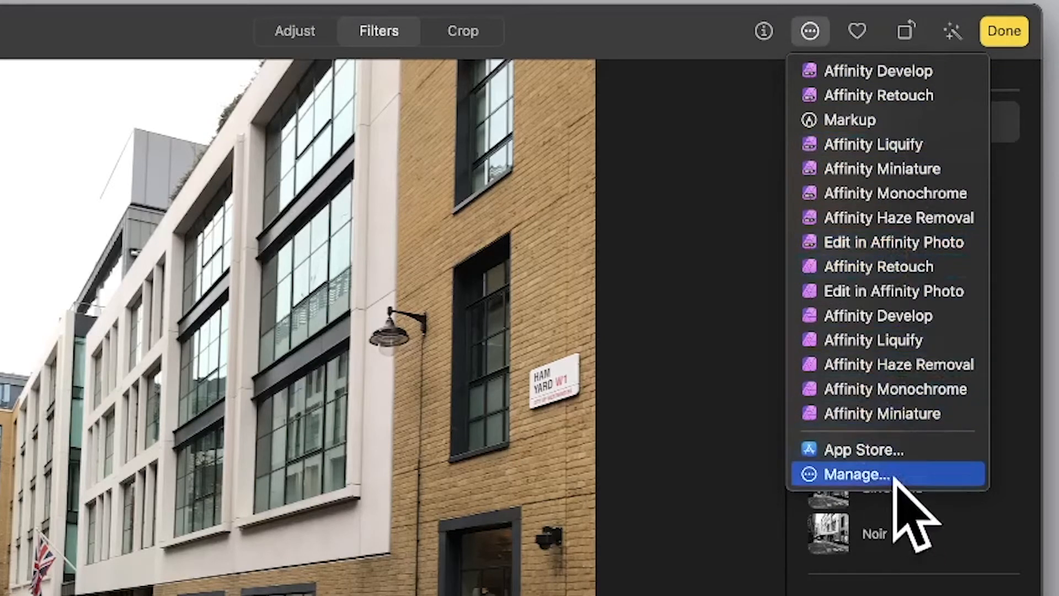
{"action": "left_click", "coordinate": [857, 473]}
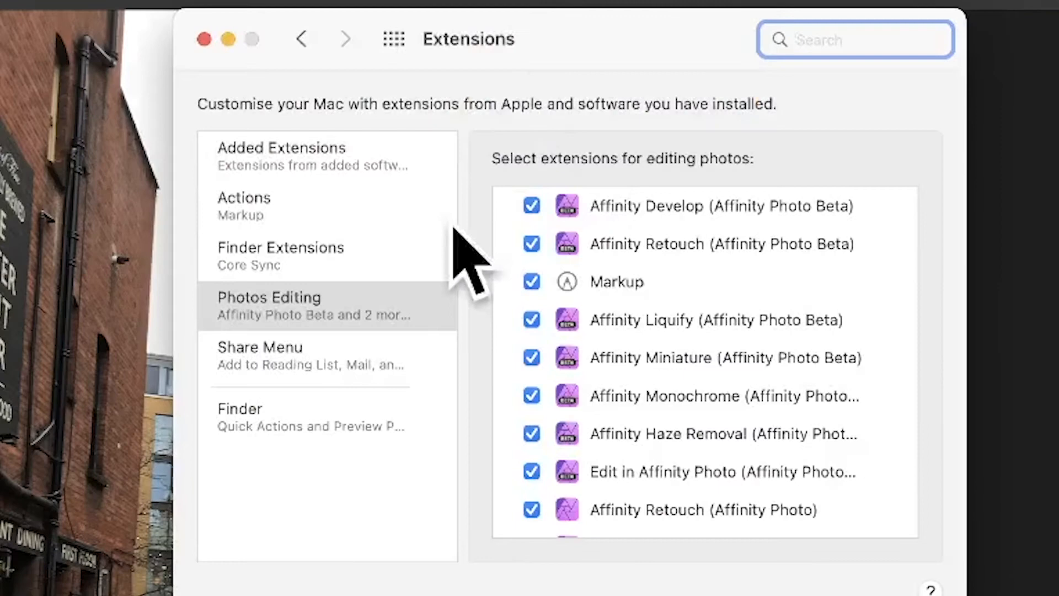
{"action": "mouse_move", "coordinate": [541, 210]}
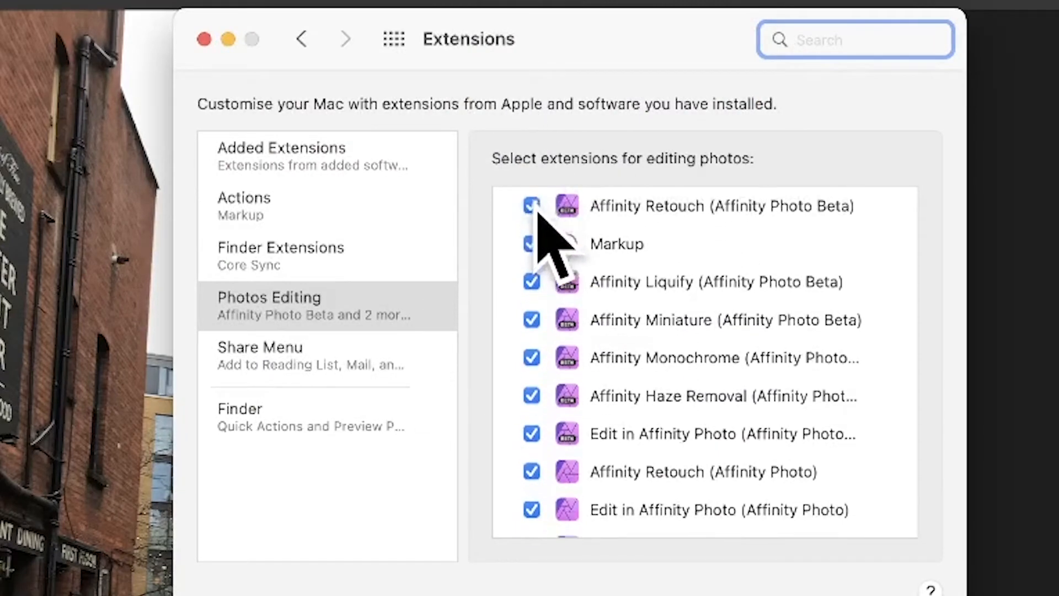
Step: Re-enable Affinity Develop (Beta) at the end of the extensions list, then show Photos Editing
{"action": "scroll", "scroll_direction": "down", "scroll_amount": 3}
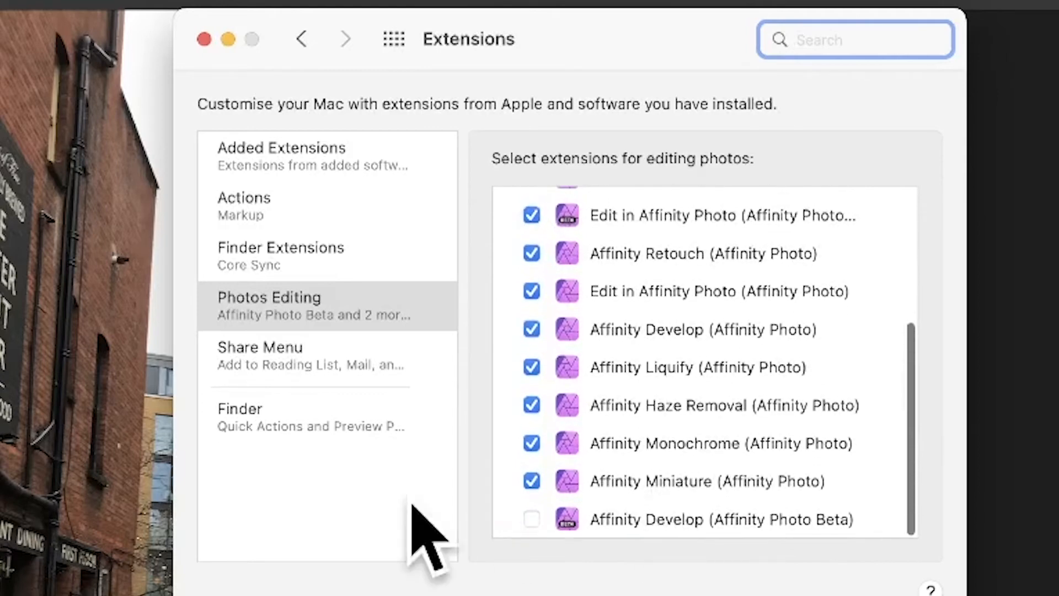
{"action": "left_click", "coordinate": [532, 519]}
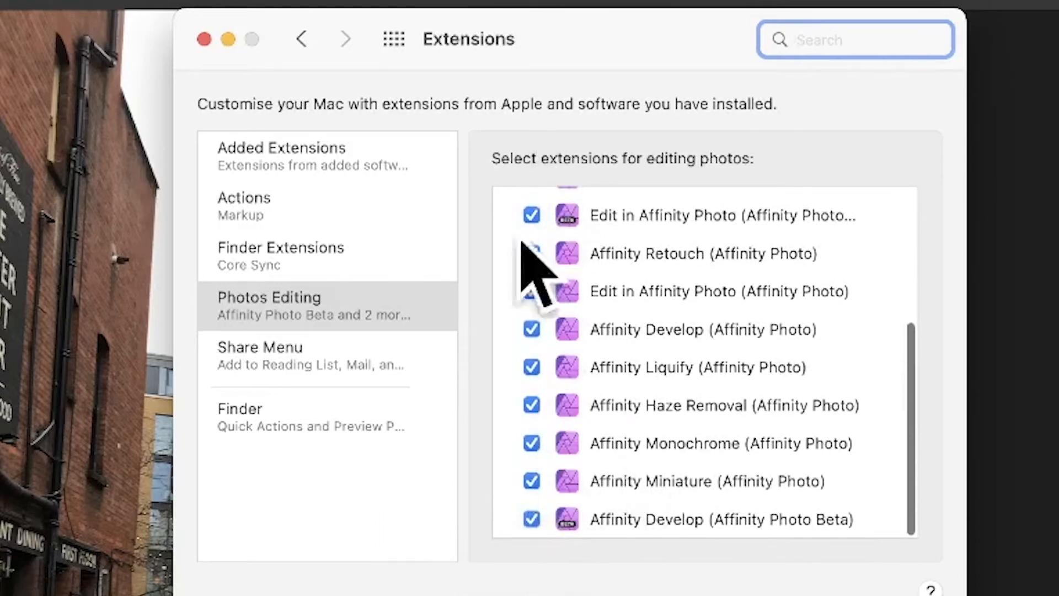
{"action": "left_click", "coordinate": [532, 253]}
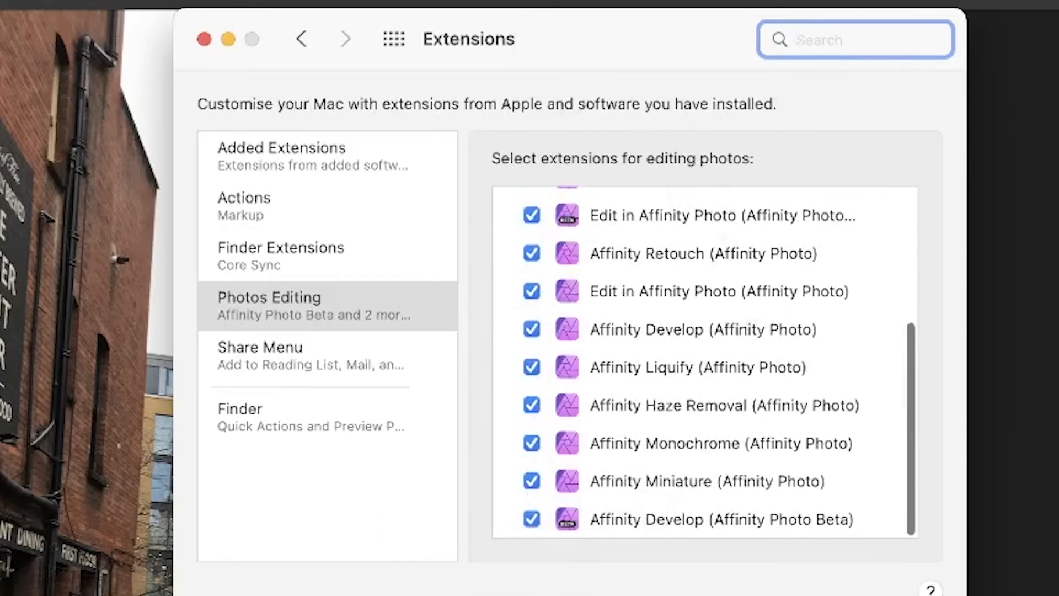
{"action": "mouse_move", "coordinate": [229, 39]}
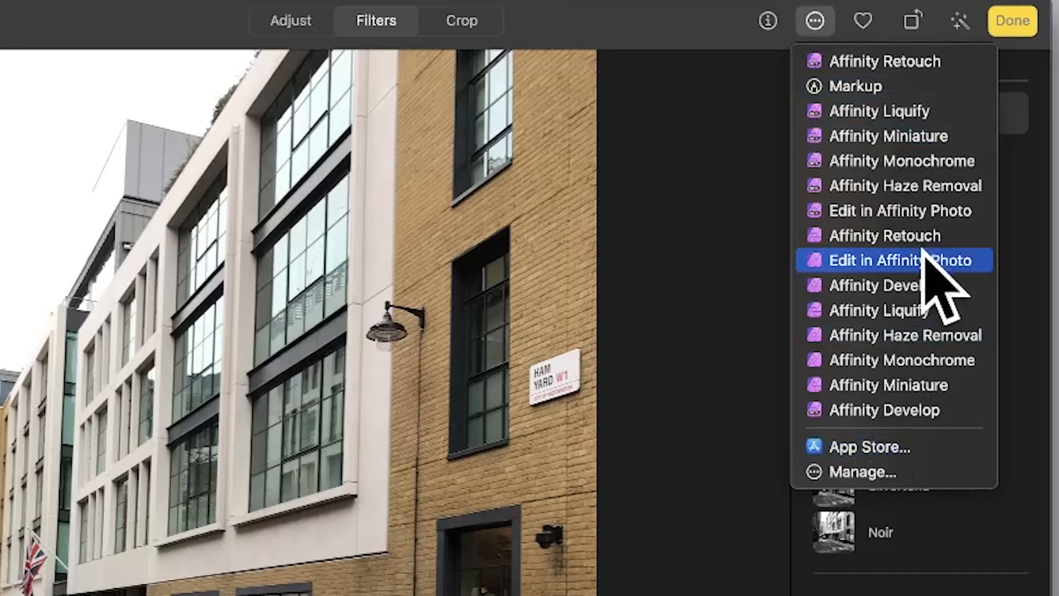
{"action": "mouse_move", "coordinate": [893, 111]}
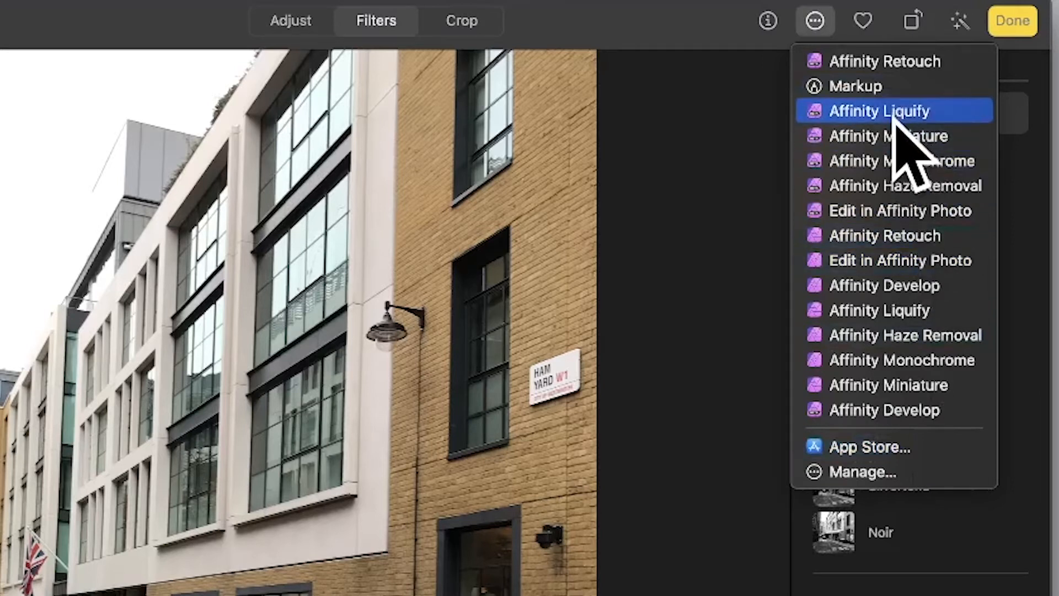
{"action": "mouse_move", "coordinate": [902, 360]}
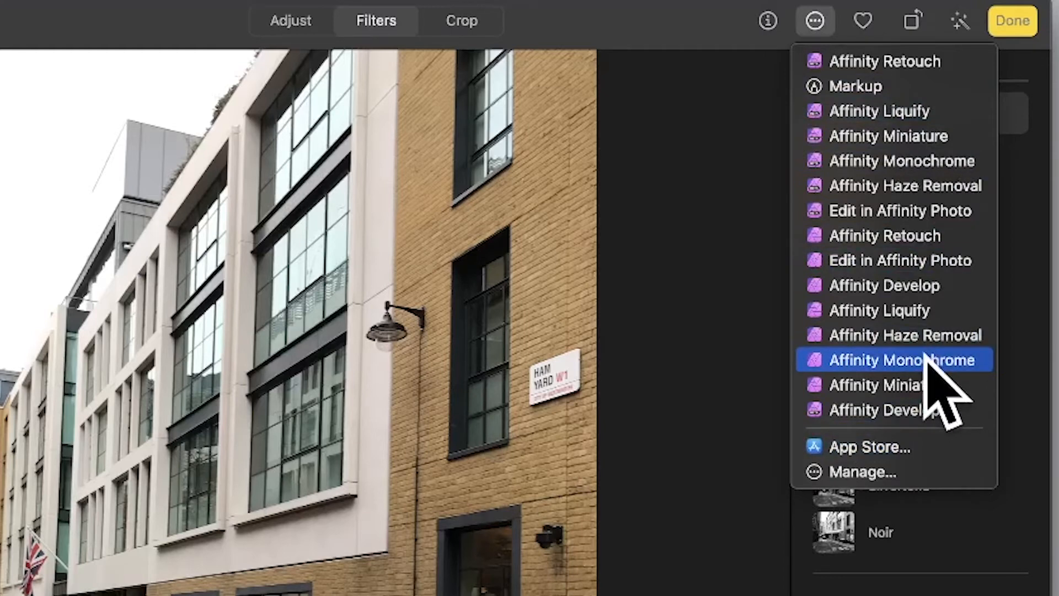
Step: Choose Affinity Monochrome from the Extensions menu for the street photo
{"action": "left_click", "coordinate": [815, 20]}
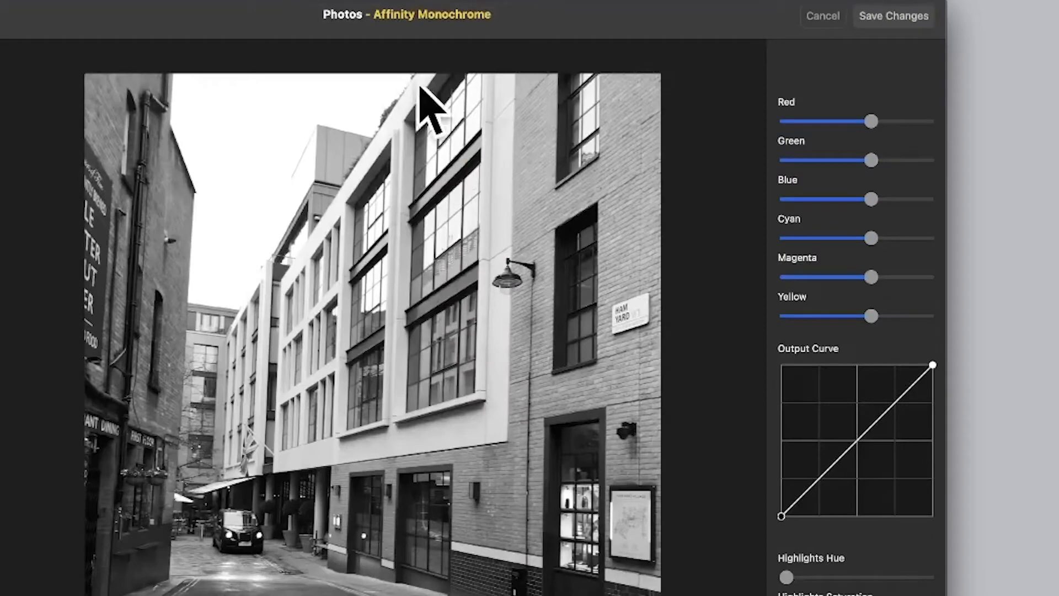
{"action": "mouse_move", "coordinate": [858, 183]}
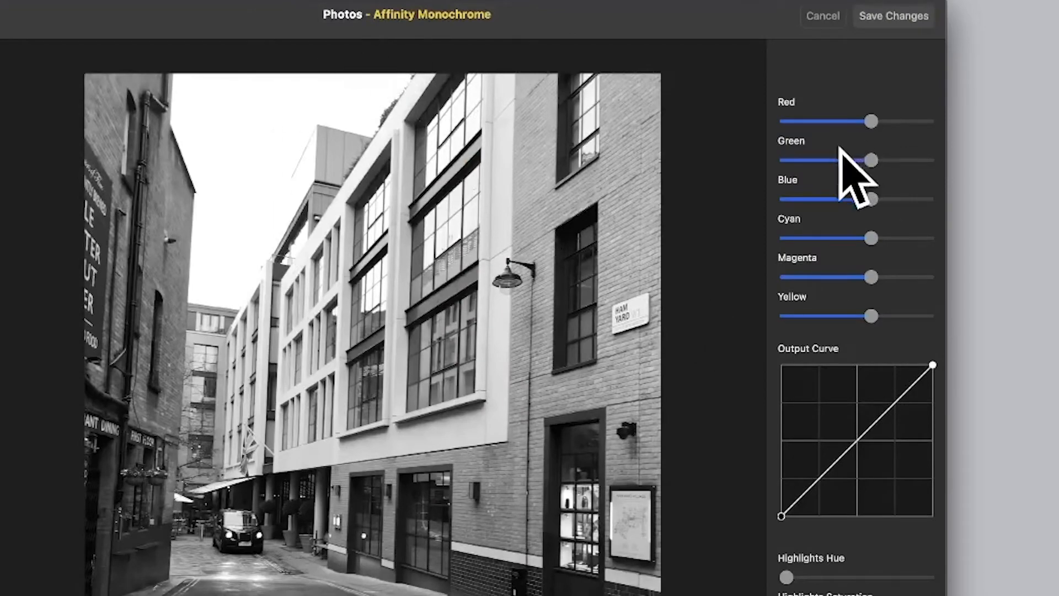
Step: Darken Red, brighten Green, lift the Output Curve midtones, and save changes
{"action": "left_click_drag", "start_coordinate": [871, 120], "coordinate": [828, 121]}
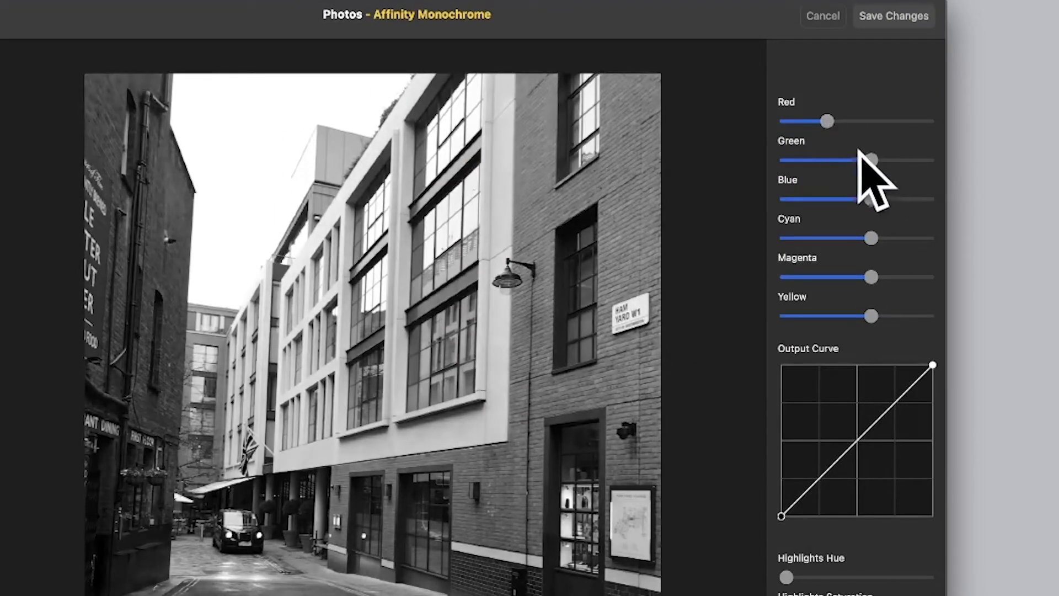
{"action": "left_click_drag", "start_coordinate": [872, 160], "coordinate": [916, 160]}
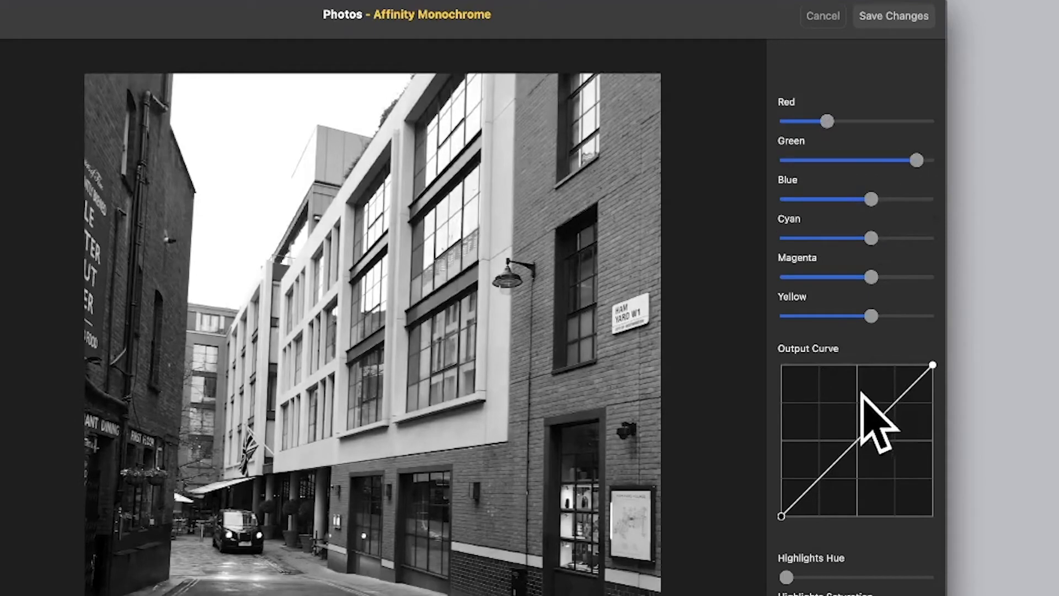
{"action": "left_click_drag", "start_coordinate": [850, 437], "coordinate": [849, 412]}
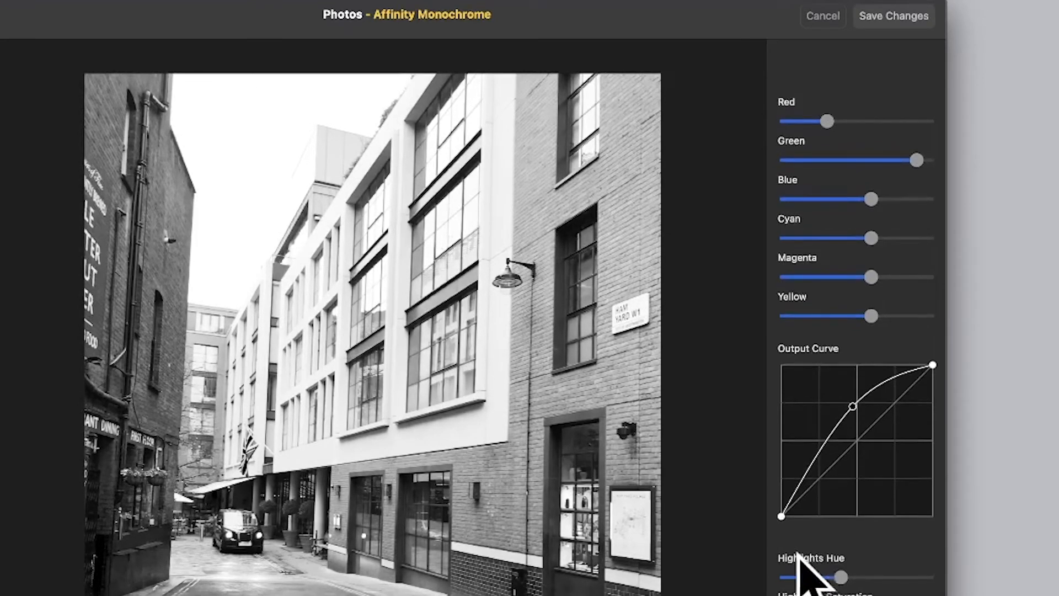
{"action": "mouse_move", "coordinate": [973, 75]}
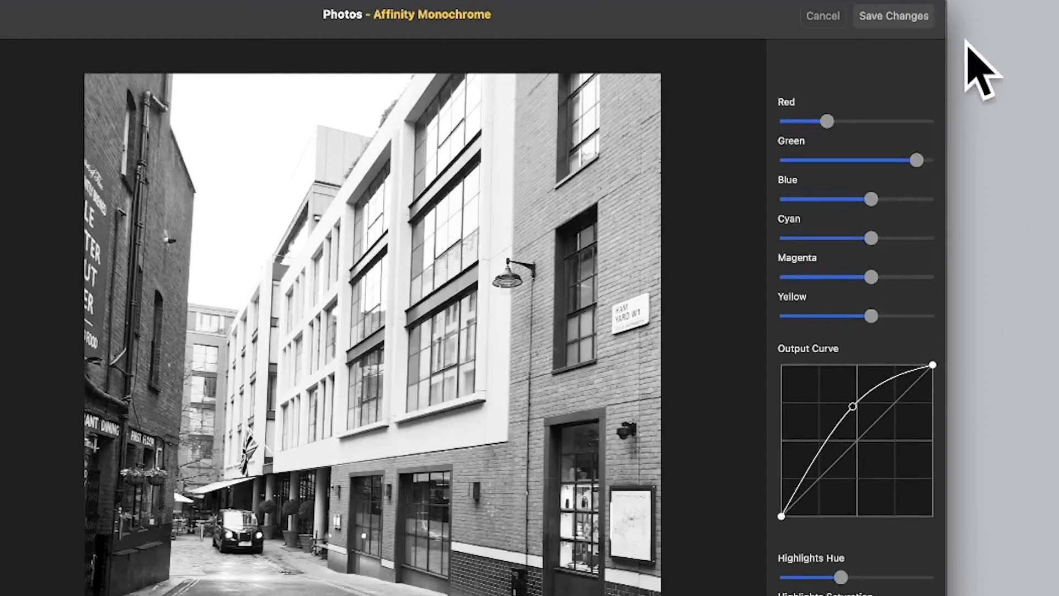
{"action": "left_click", "coordinate": [823, 15]}
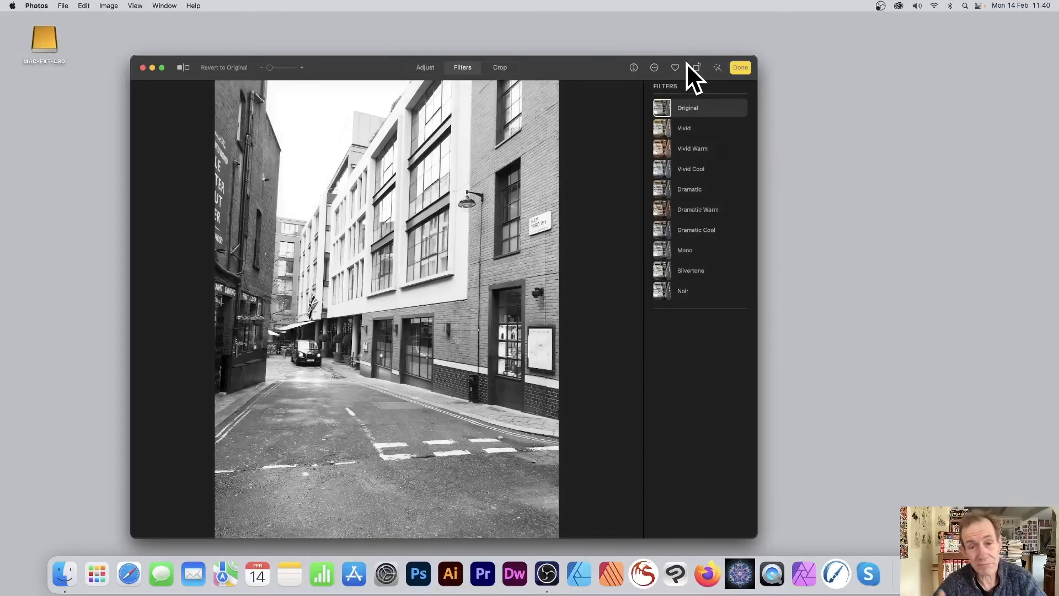
{"action": "mouse_move", "coordinate": [448, 179]}
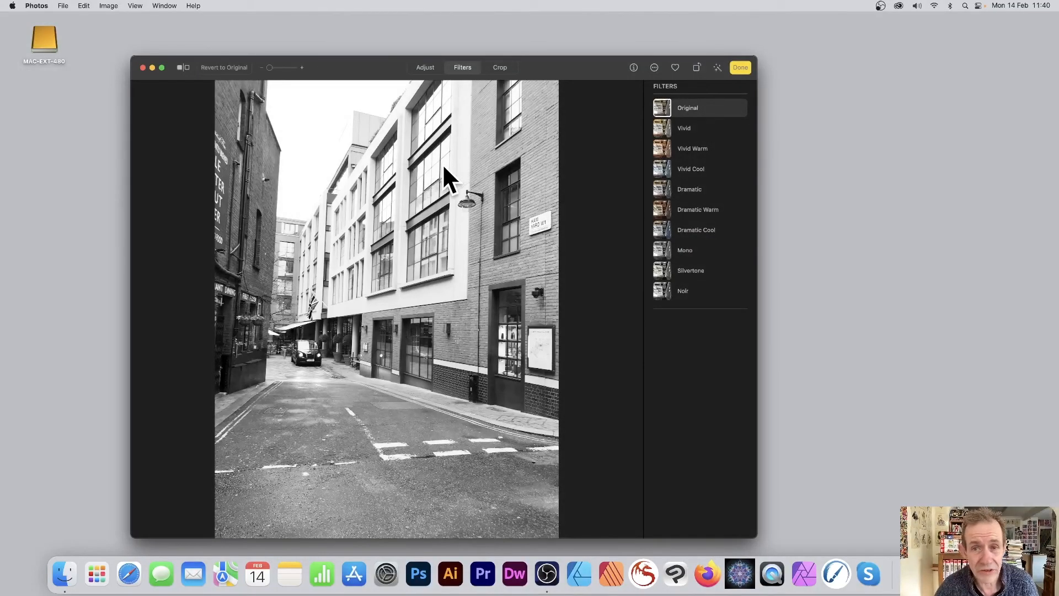
Step: Choose Affinity Develop from the Extensions menu for the monochrome photo
{"action": "left_click", "coordinate": [654, 67]}
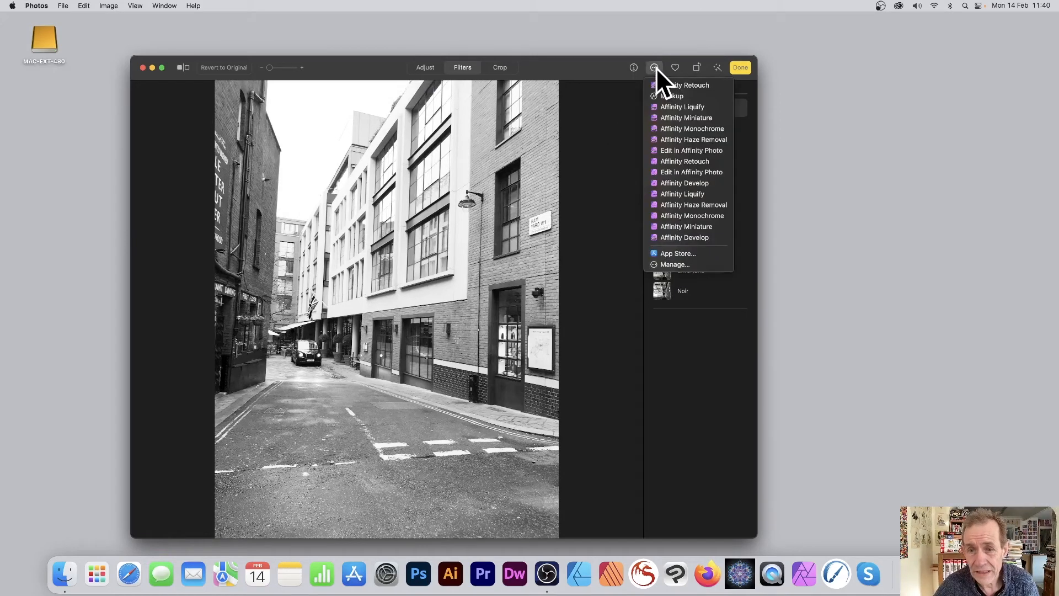
{"action": "mouse_move", "coordinate": [693, 205]}
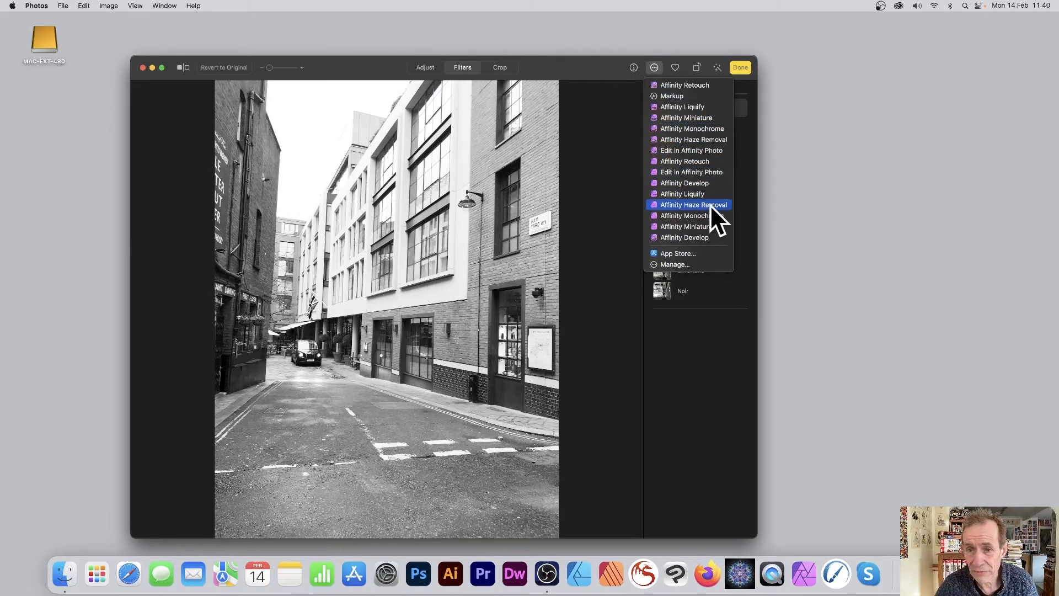
{"action": "left_click", "coordinate": [654, 67]}
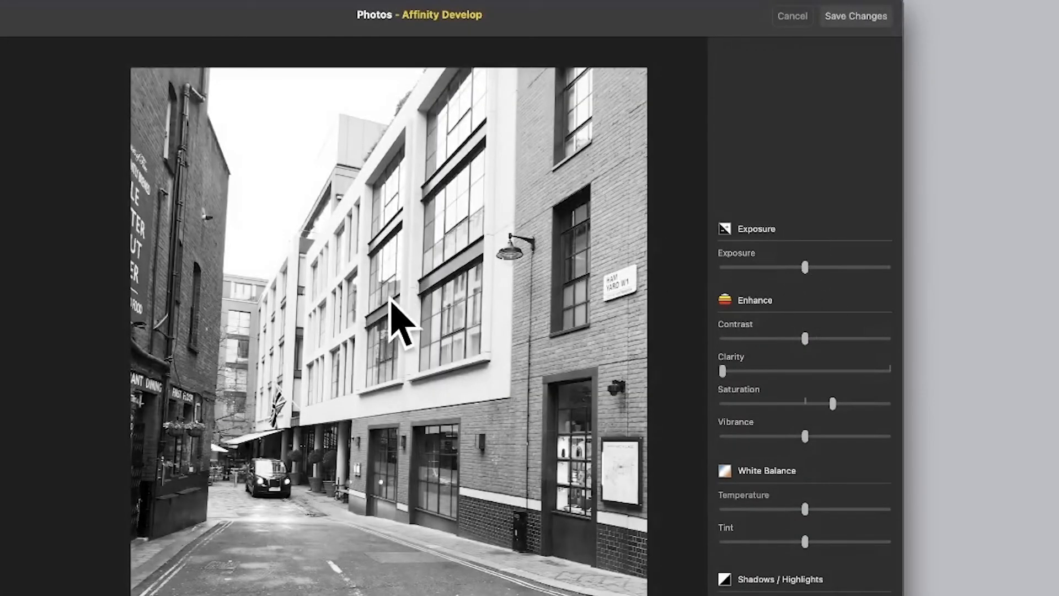
Step: Set exposure slightly below neutral, raise contrast and clarity, then save the Develop changes
{"action": "left_click_drag", "start_coordinate": [804, 267], "coordinate": [815, 266]}
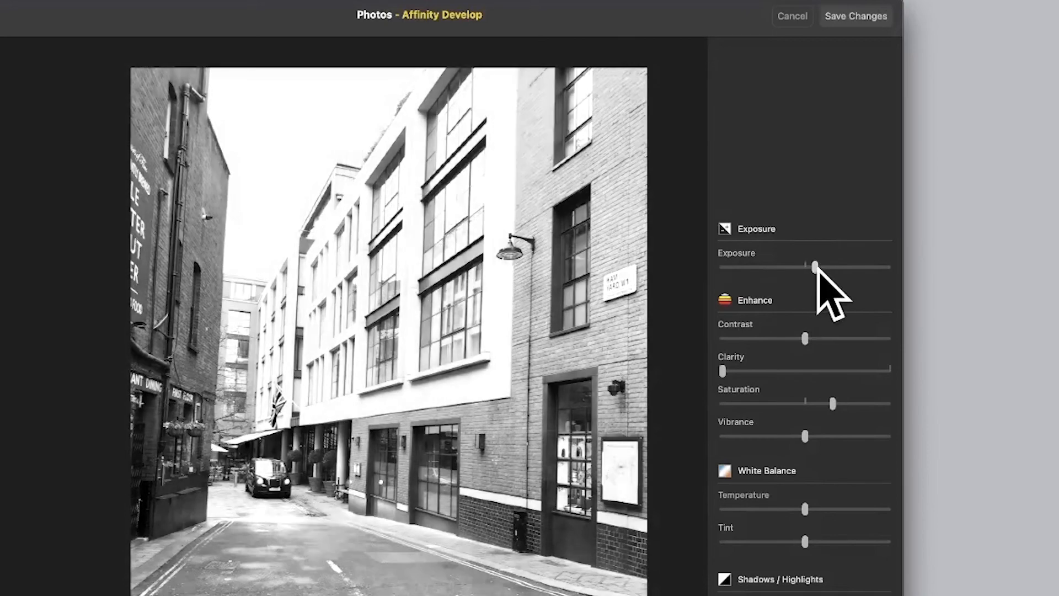
{"action": "left_click_drag", "start_coordinate": [815, 266], "coordinate": [795, 268]}
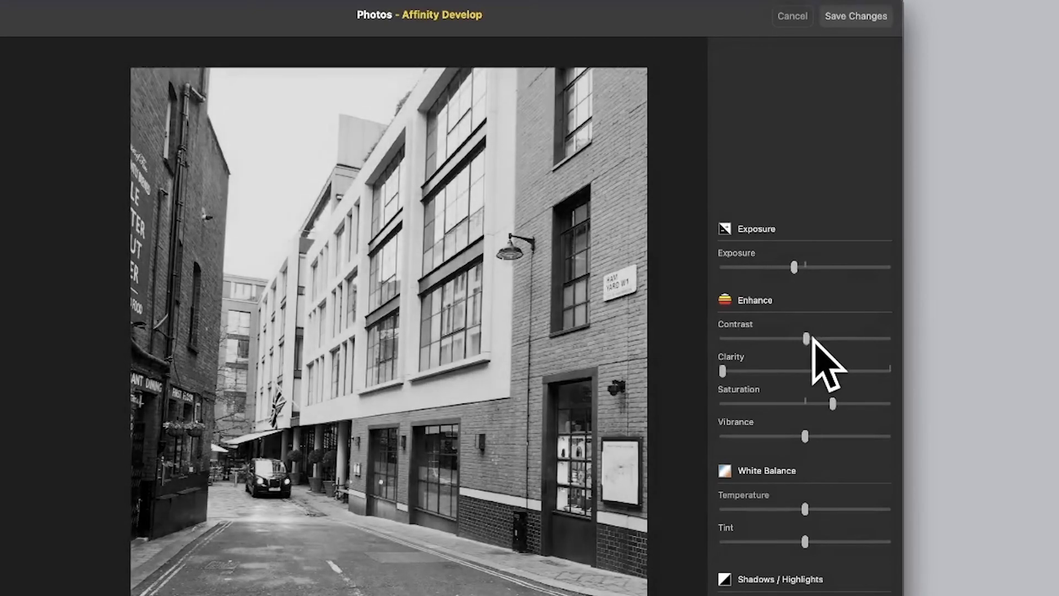
{"action": "left_click_drag", "start_coordinate": [806, 339], "coordinate": [832, 338]}
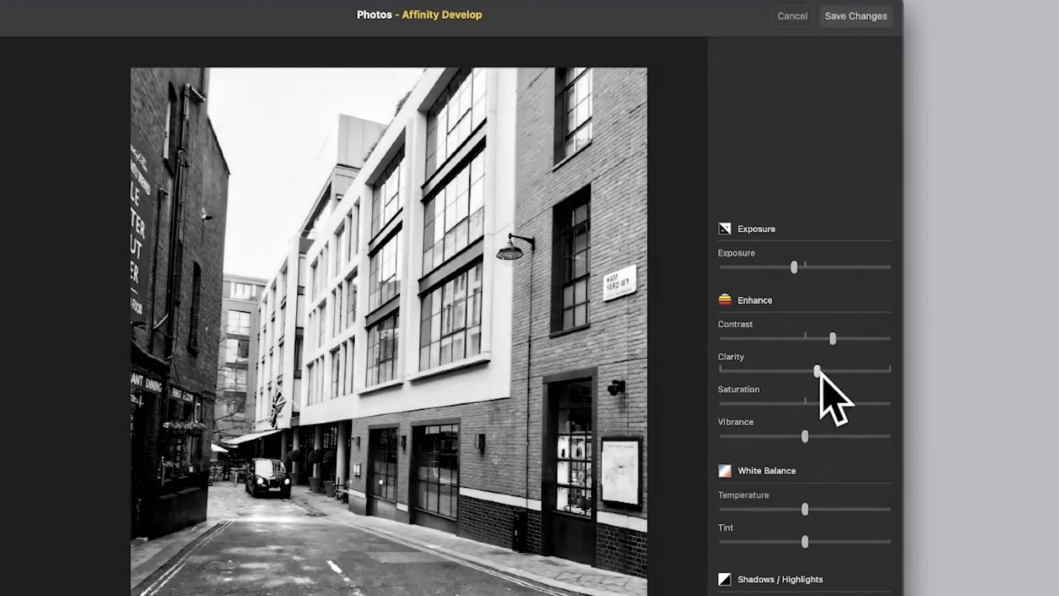
{"action": "left_click_drag", "start_coordinate": [815, 371], "coordinate": [791, 371]}
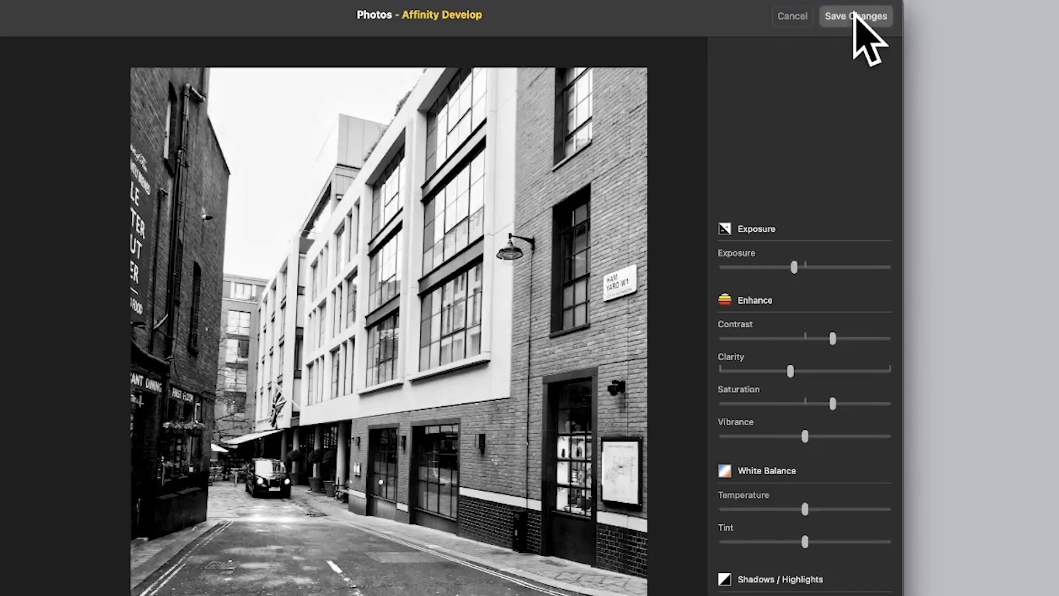
{"action": "left_click", "coordinate": [856, 16]}
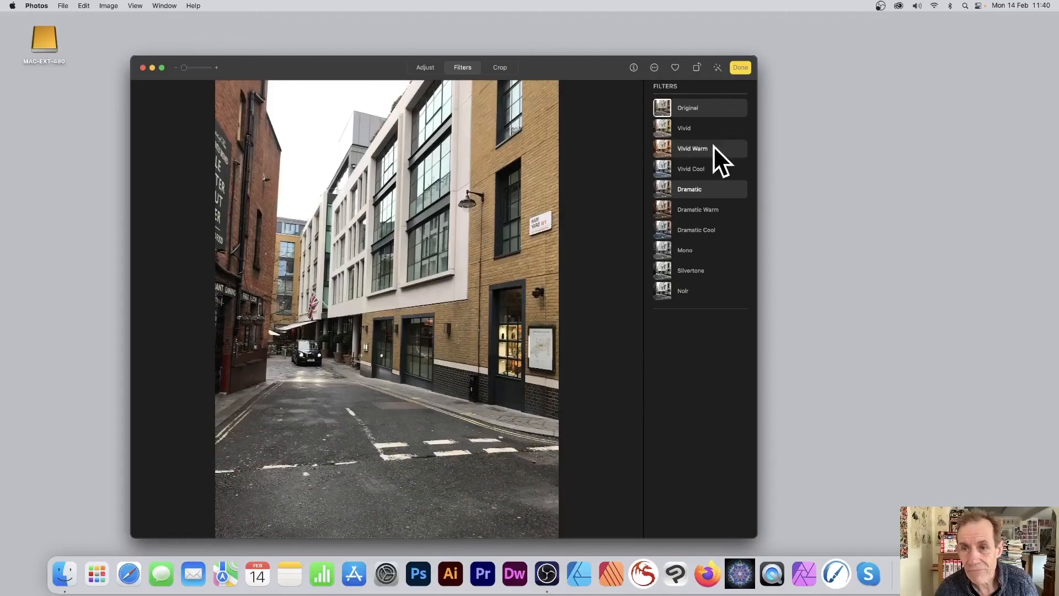
Step: Finish editing to show the full-colour Soho photo in the library viewer
{"action": "left_click", "coordinate": [740, 67]}
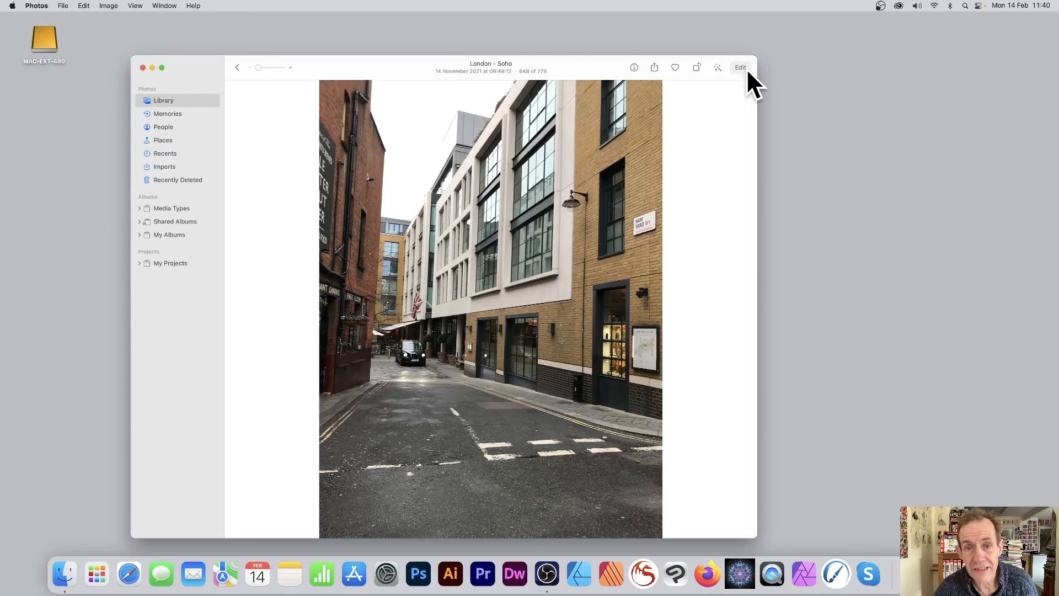
{"action": "mouse_move", "coordinate": [750, 78]}
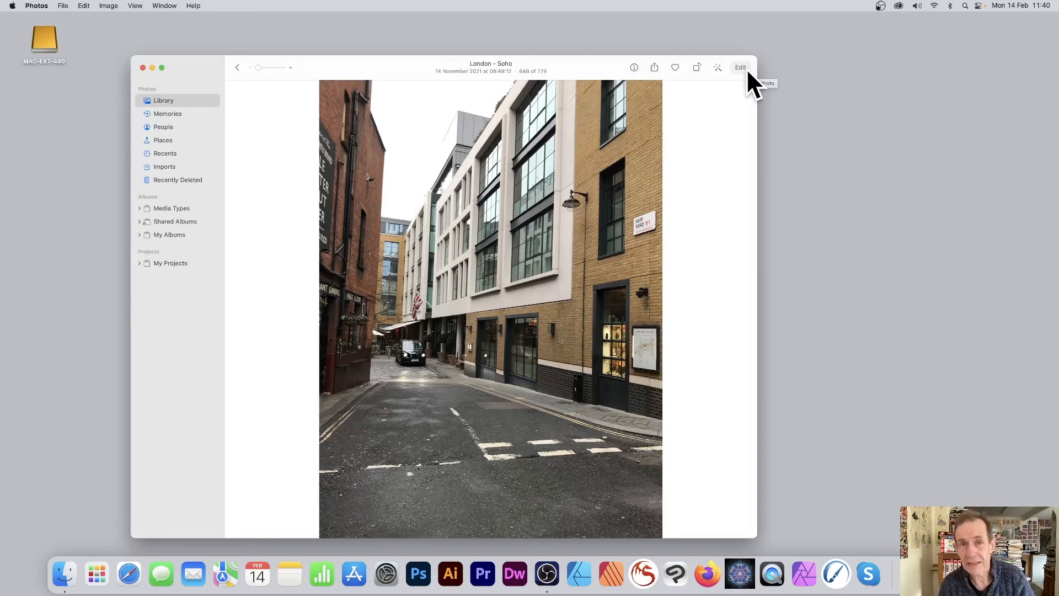